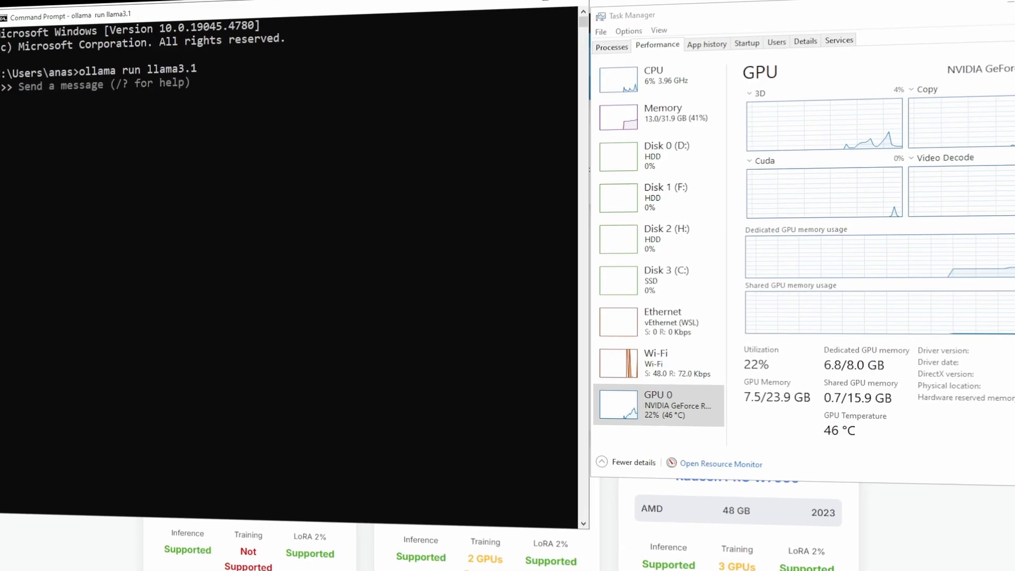
Ask the local llama3.1 model to 'write an article about llms' while GPU usage is monitored
type("write an article about llms")
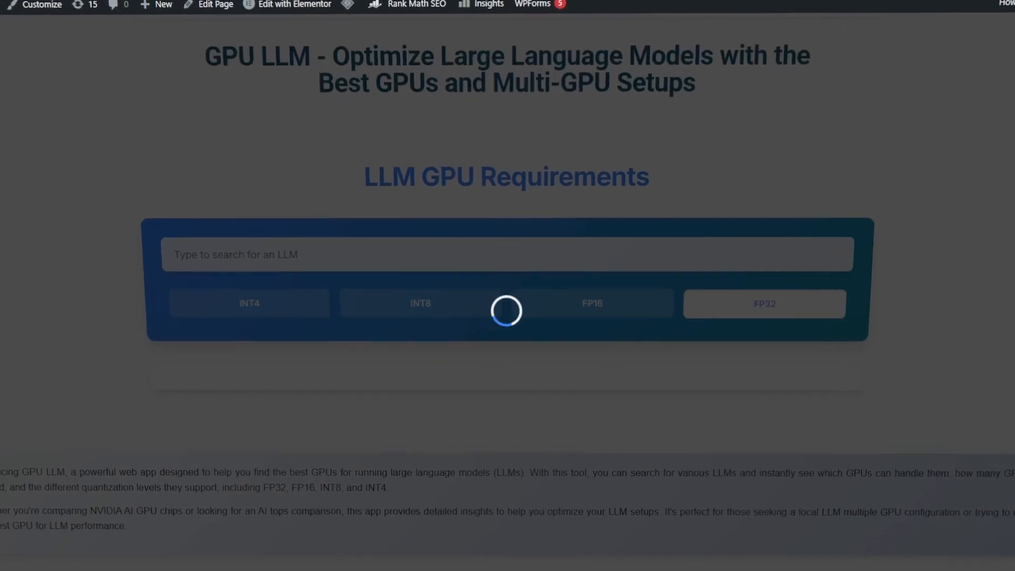
Select NousResearch/Meta-Llama-3-70B-Instruct and view its GPU requirements at INT8 precision
left_click(506, 254)
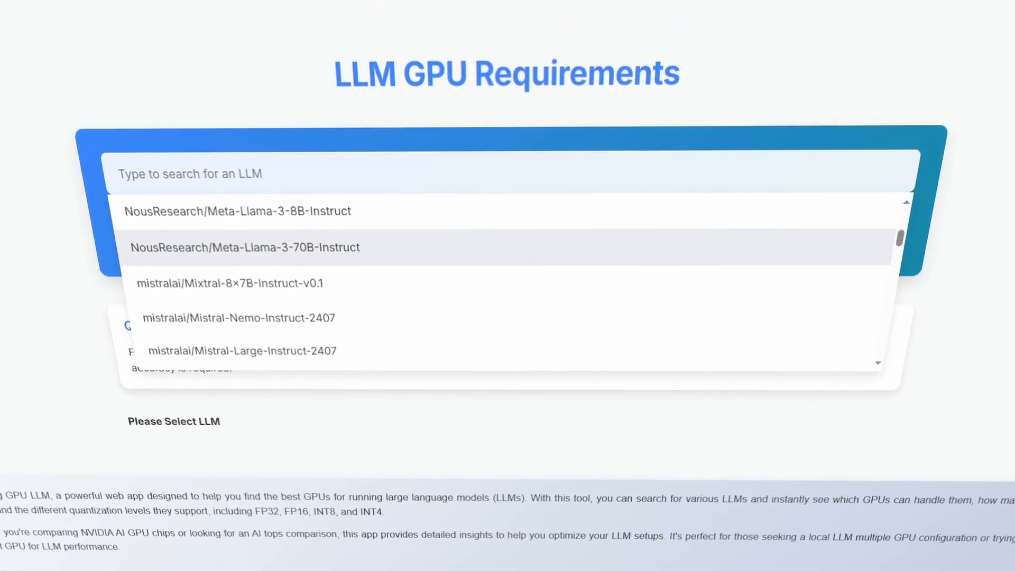
left_click(244, 247)
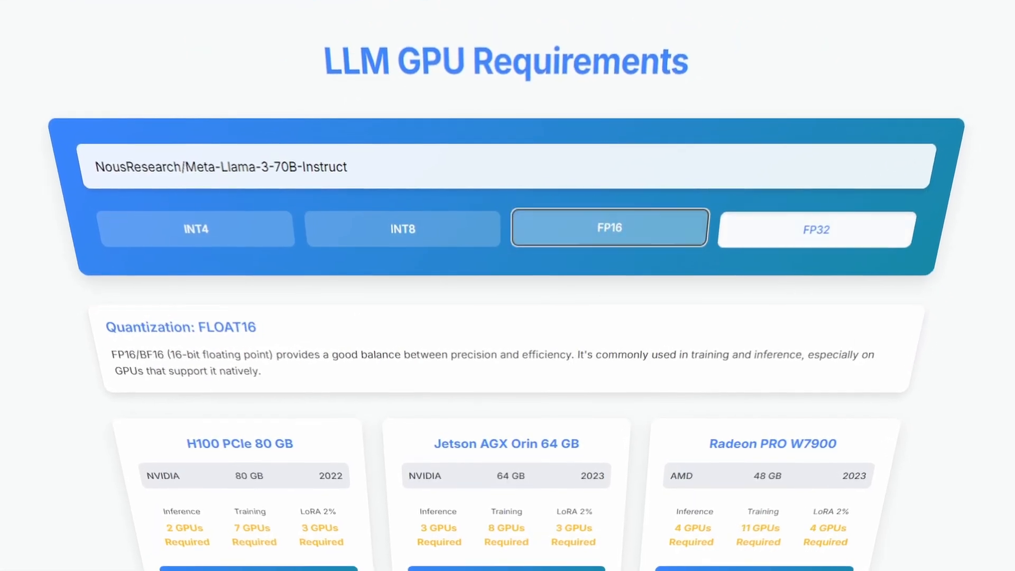
scroll("down", 3)
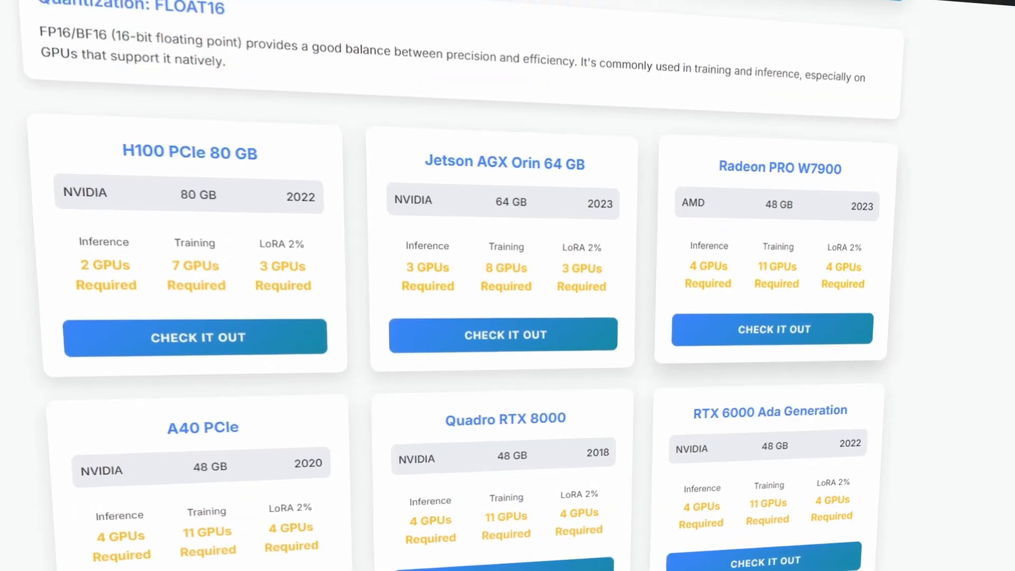
left_click(400, 156)
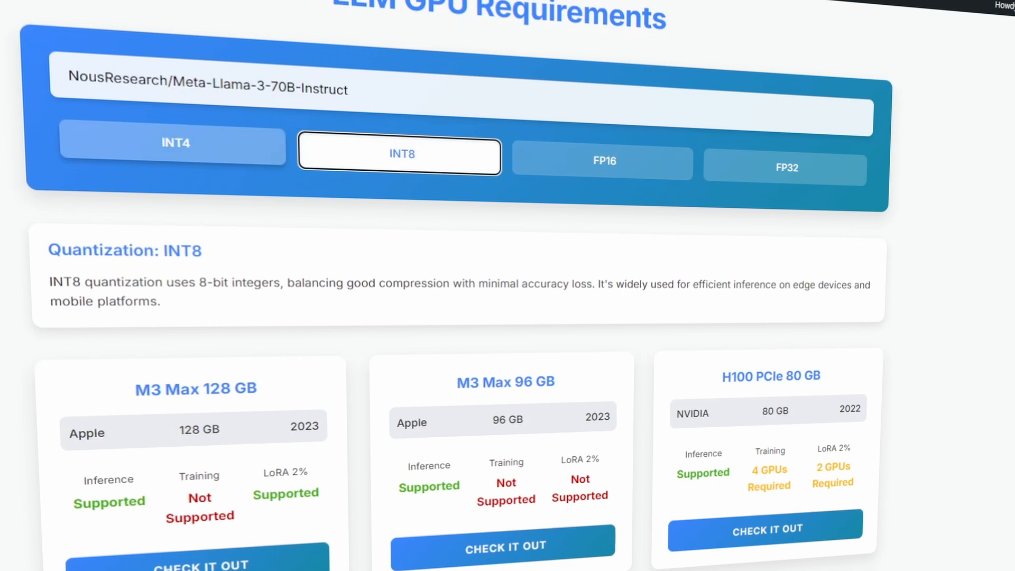
left_click(173, 146)
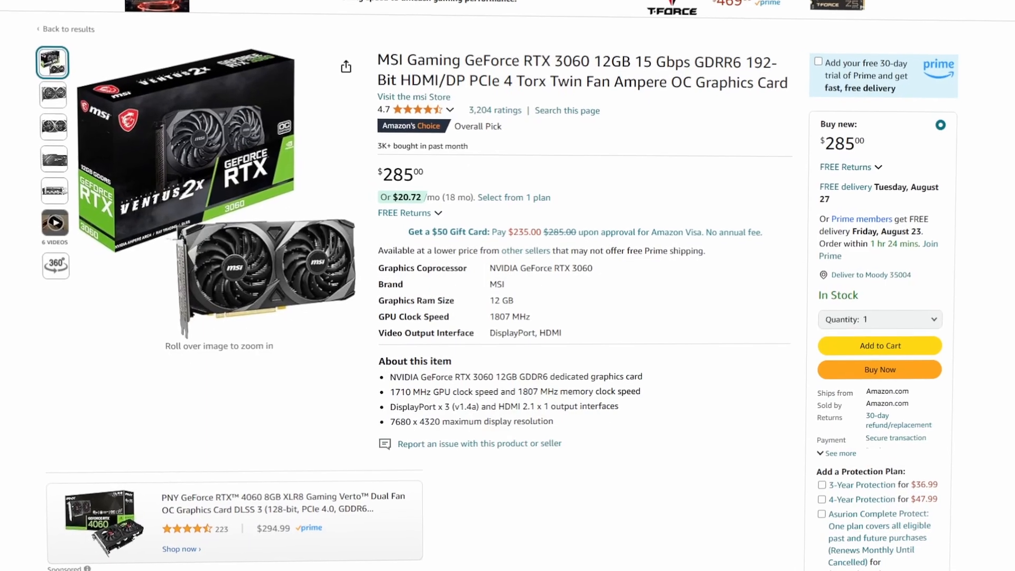
mouse_move(217, 195)
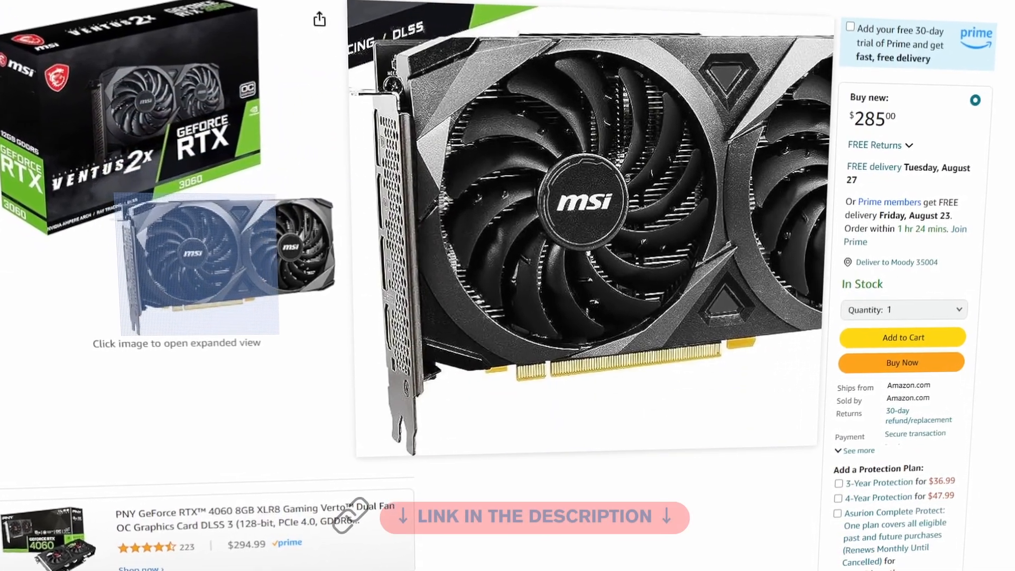
scroll("down", 3)
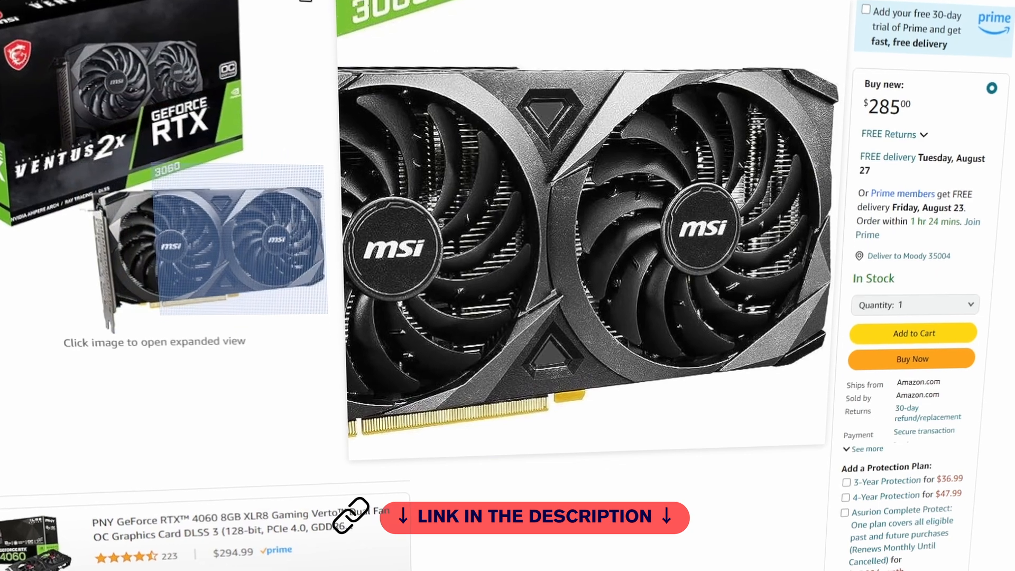
scroll("down", 3)
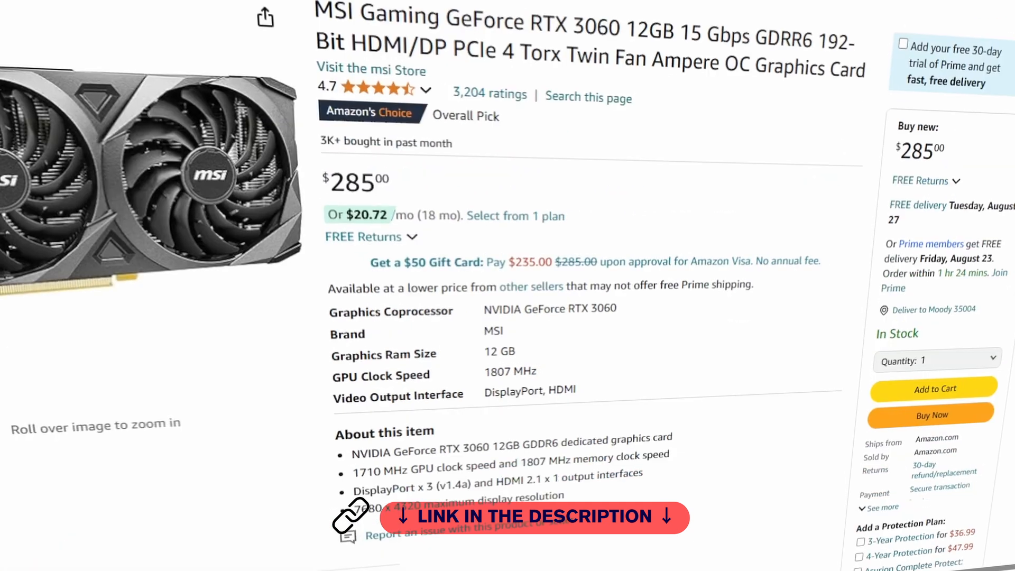
scroll("down", 3)
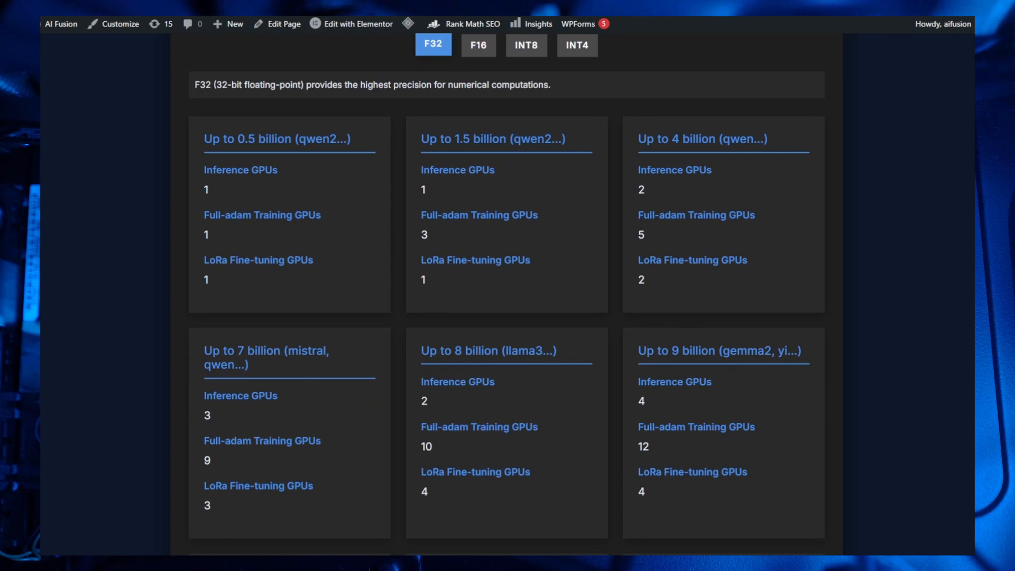
Switch the GPU-count table from F32 to F16 precision
left_click(477, 46)
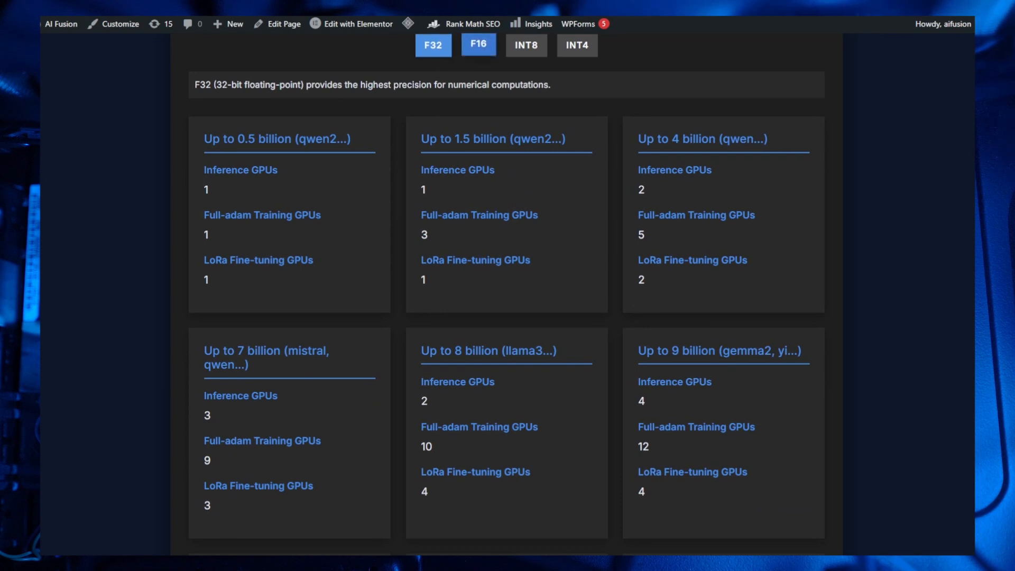
Show the F16 GPU counts for each model size
left_click(478, 45)
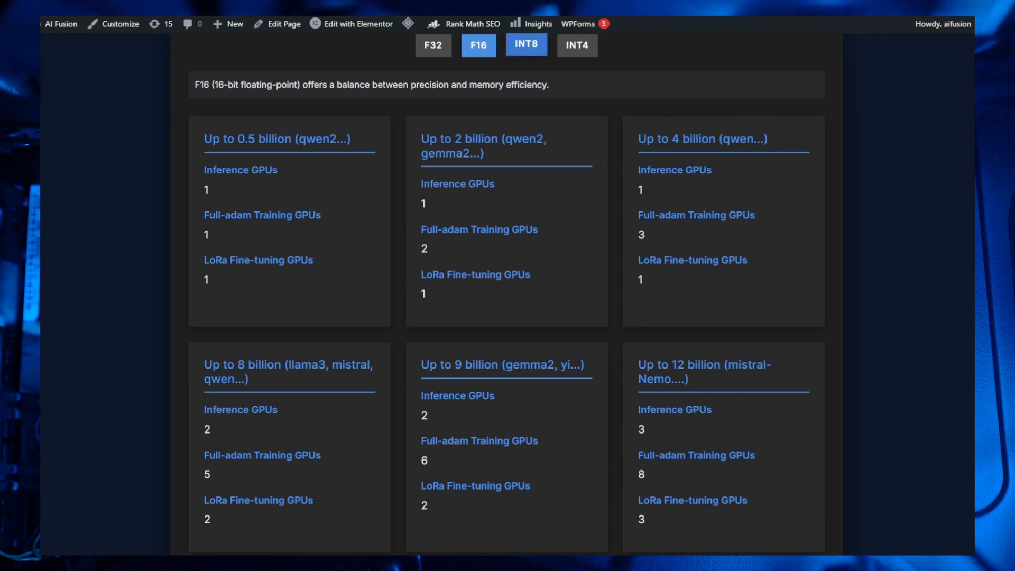
Show the INT8 GPU counts by model size, then move on to INT4
left_click(526, 45)
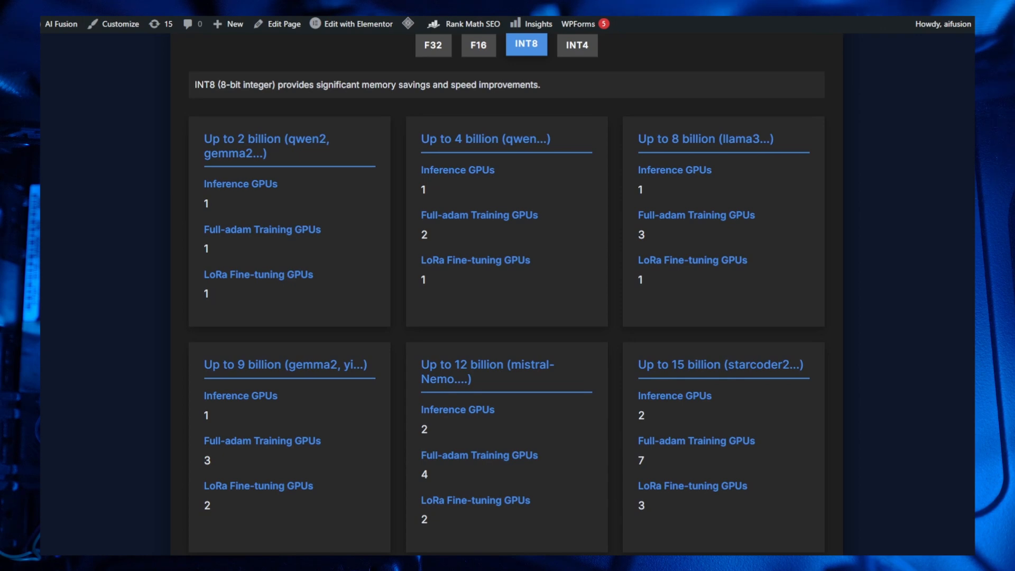
left_click(576, 46)
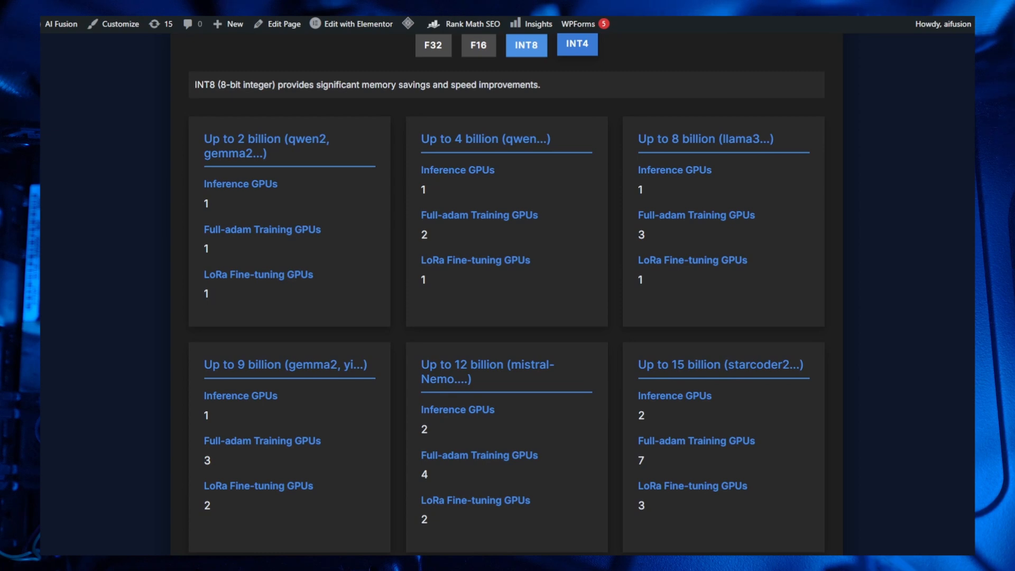
left_click(575, 45)
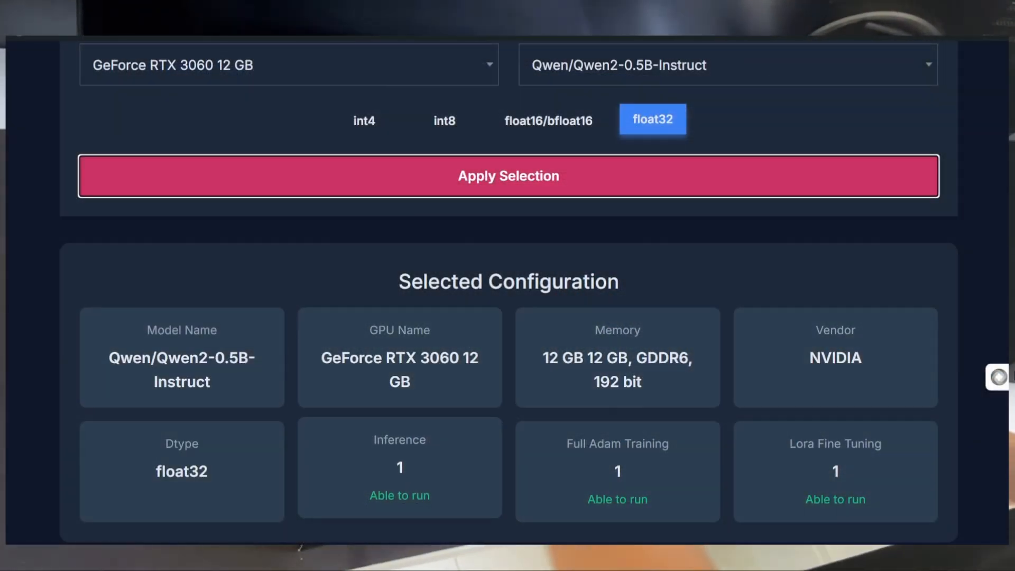
With the RTX 3060 12 GB selected, check what google/gemma-2-9b needs at the chosen precision
left_click(549, 121)
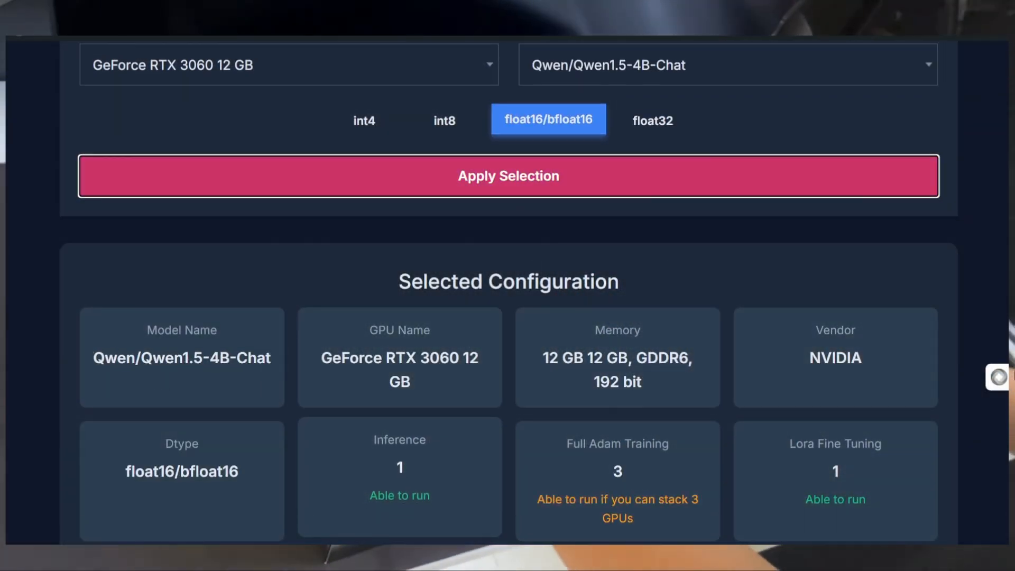
left_click(726, 64)
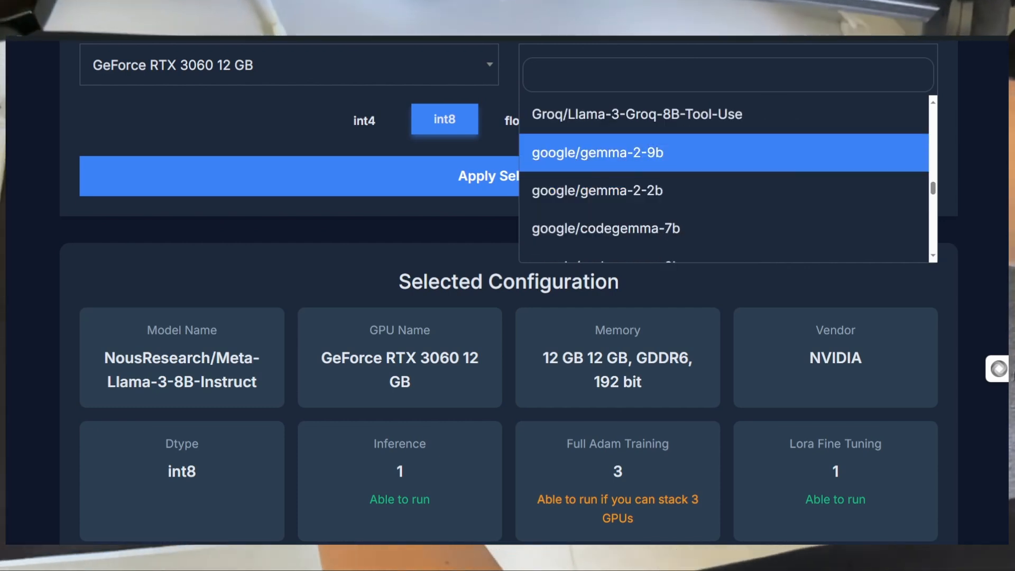
left_click(365, 120)
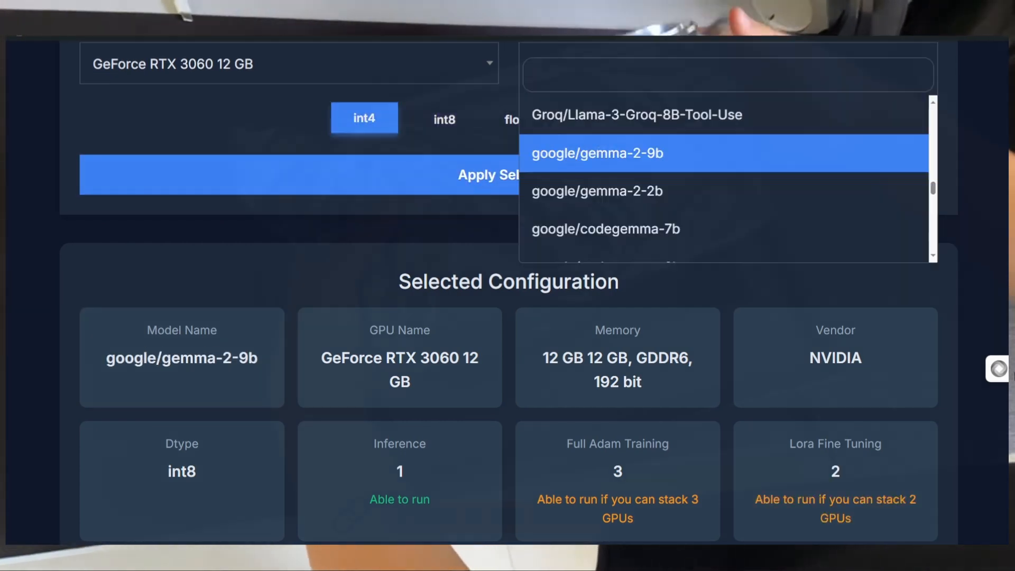